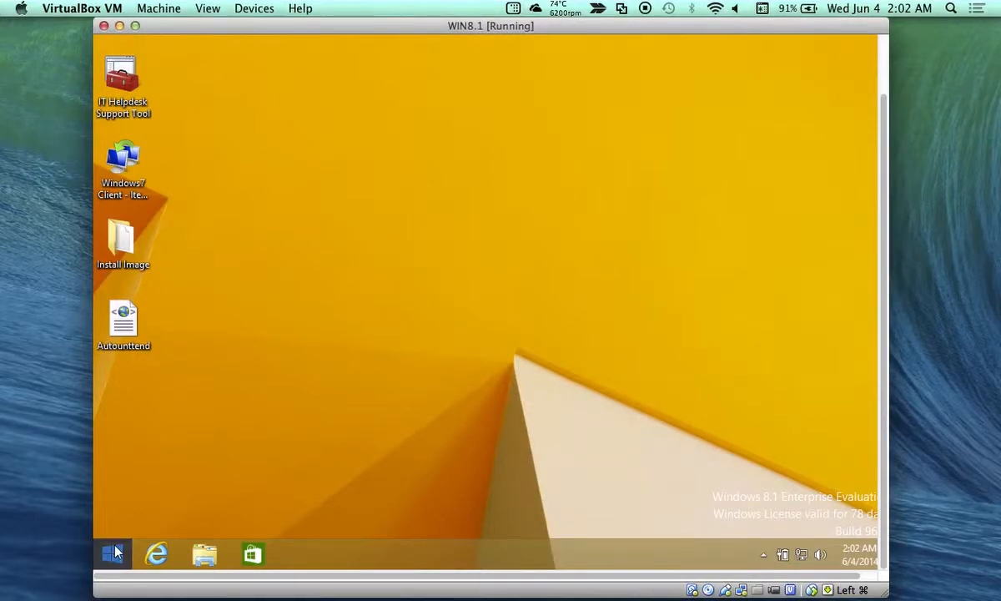
Switch from the desktop to the Windows 8.1 Start screen
click(113, 555)
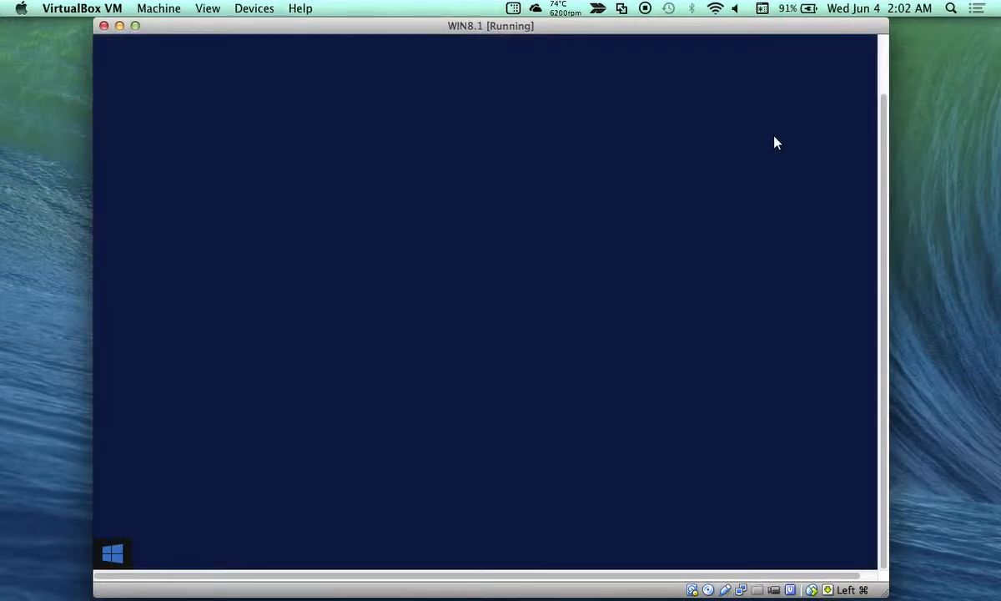
click(110, 554)
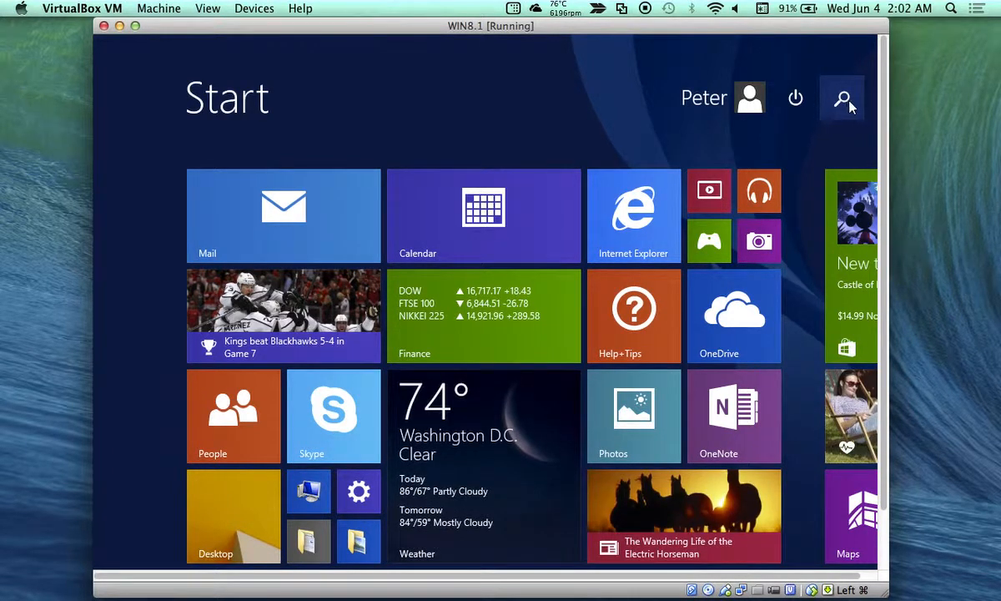
Search for 'power shell' and choose to run Windows PowerShell as administrator
click(843, 97)
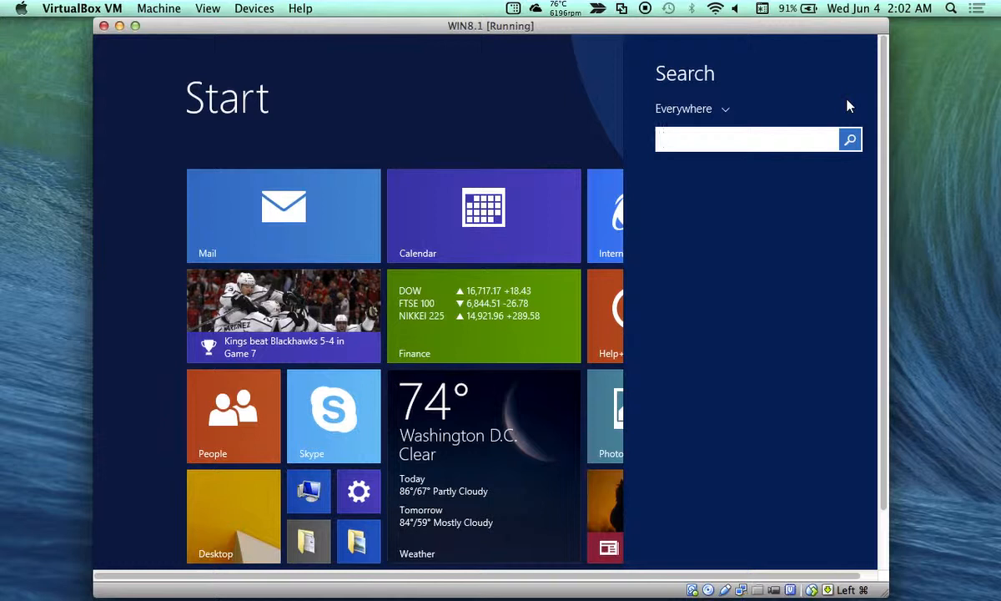
text(power)
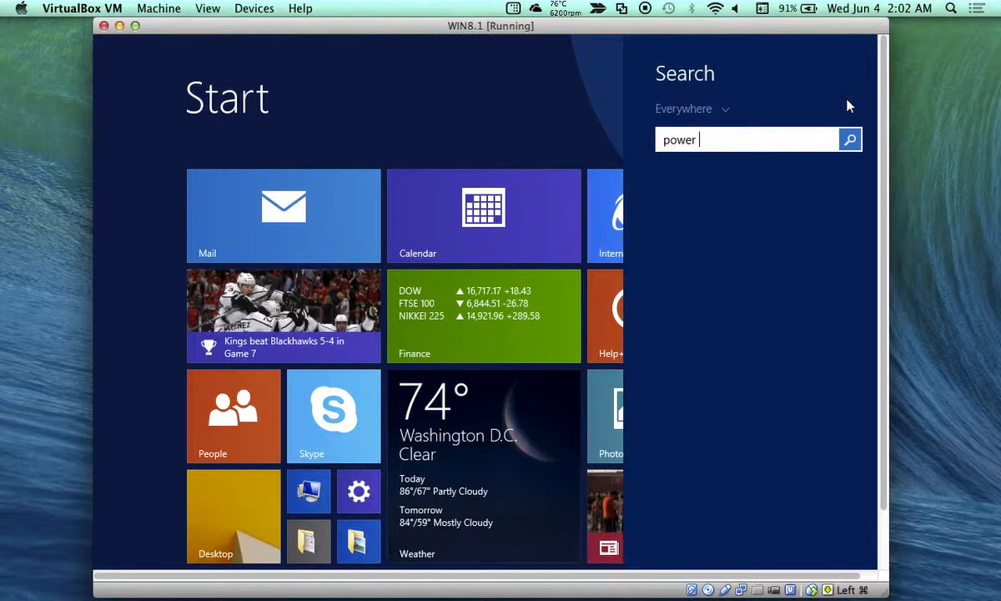
text(shell)
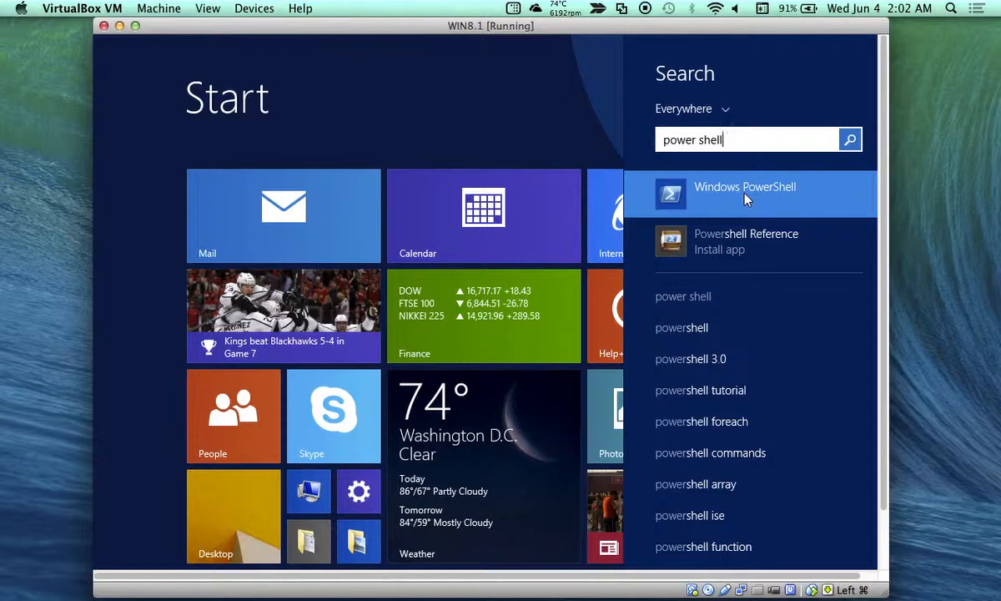
right_click(745, 193)
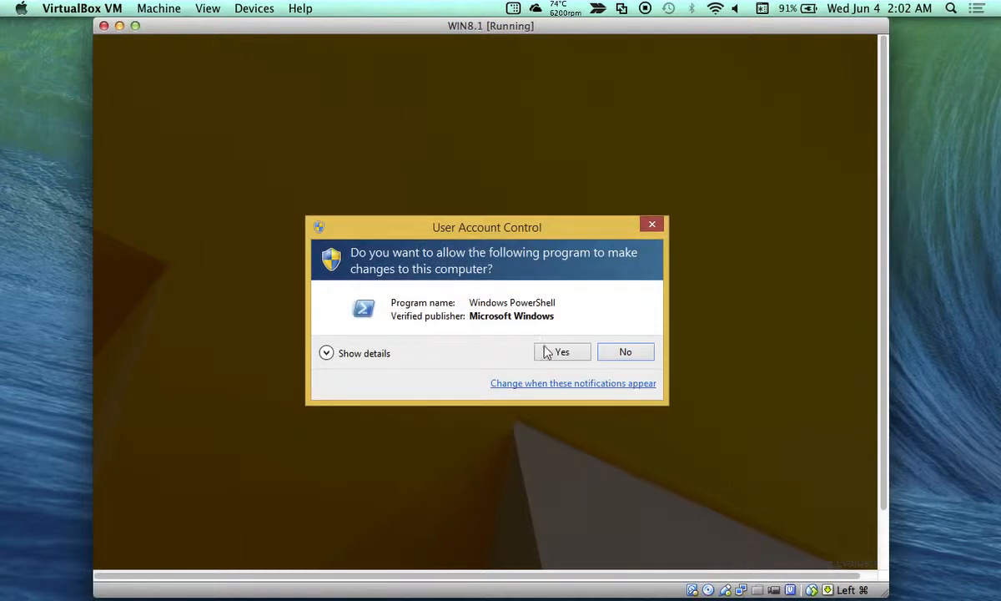
Answer Yes to User Account Control so the elevated PowerShell window opens
click(560, 350)
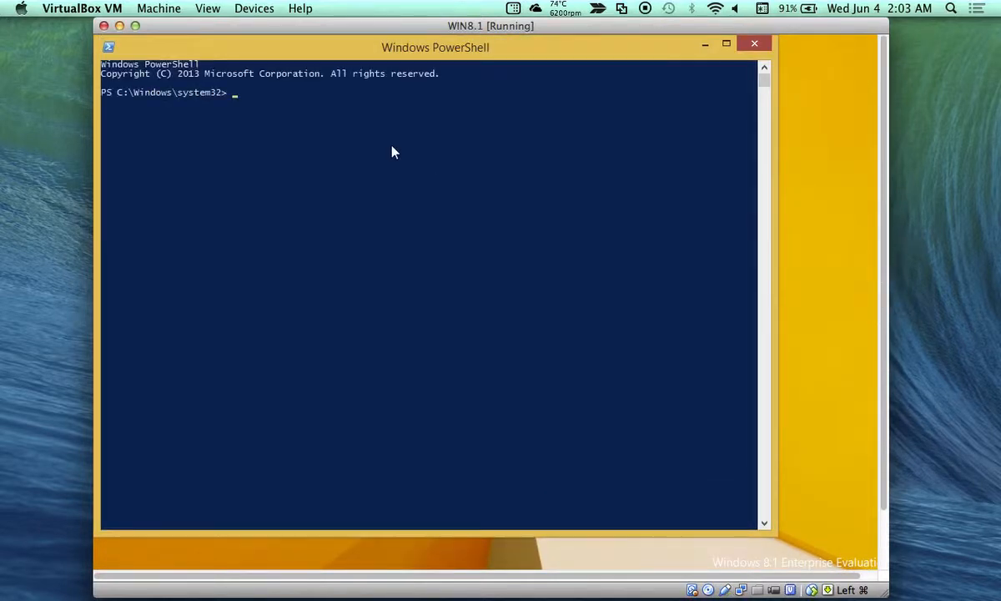
Enter dism /unmount-wim /mountdir:c:\mount /commit at the prompt
text(dism /unmou)
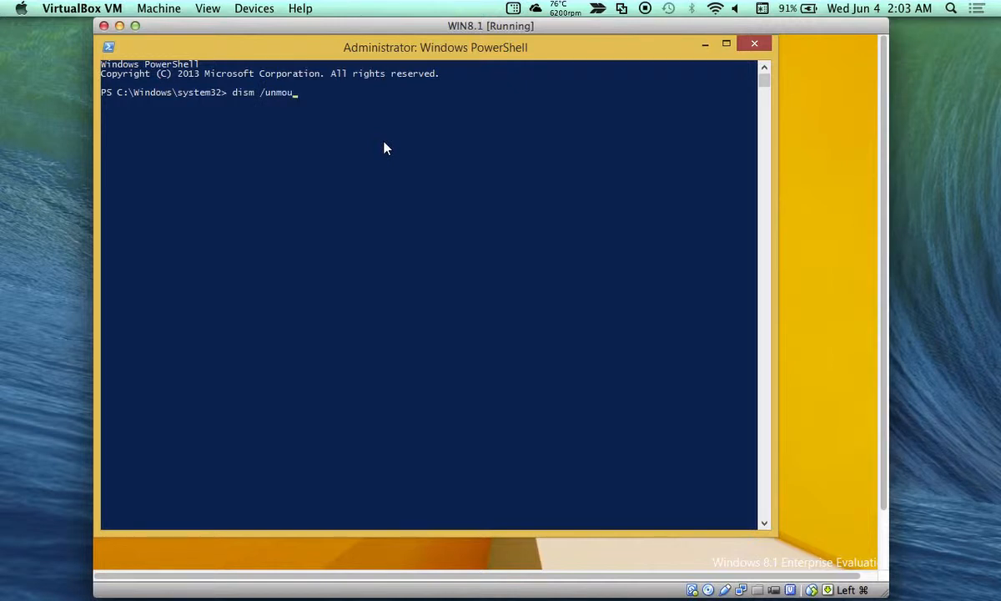
text(nt)
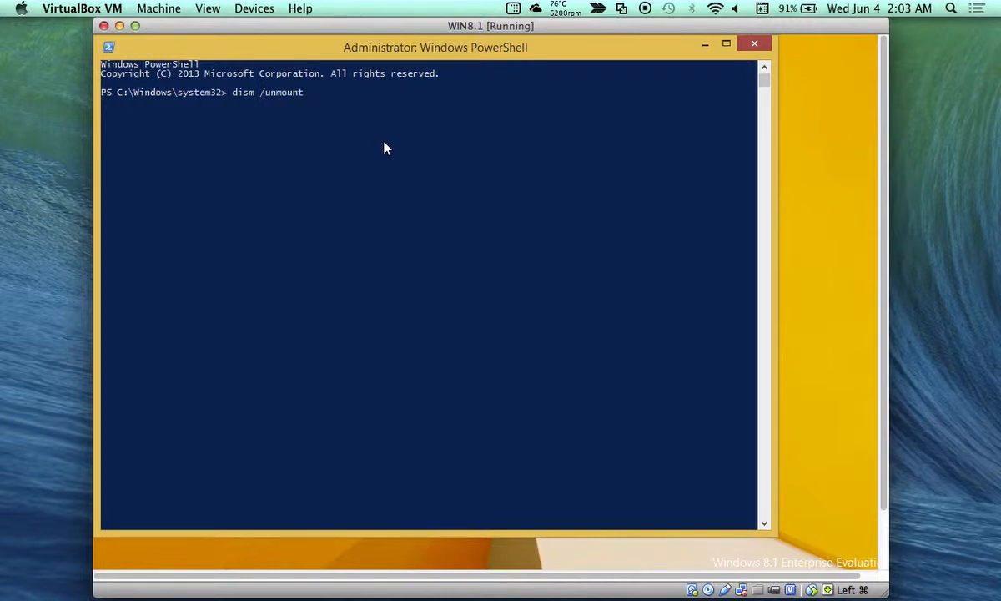
text(-wim)
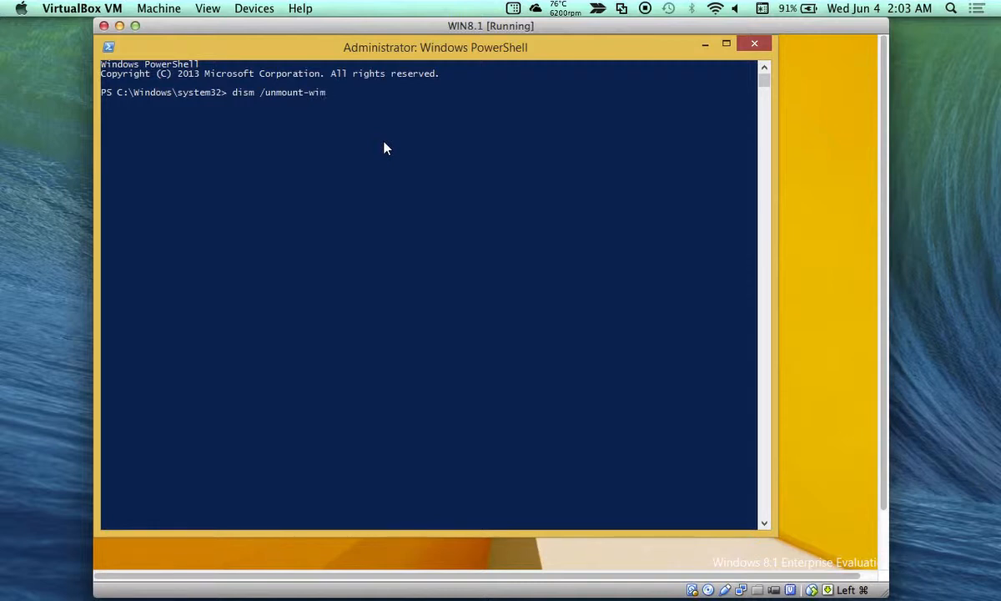
text(/)
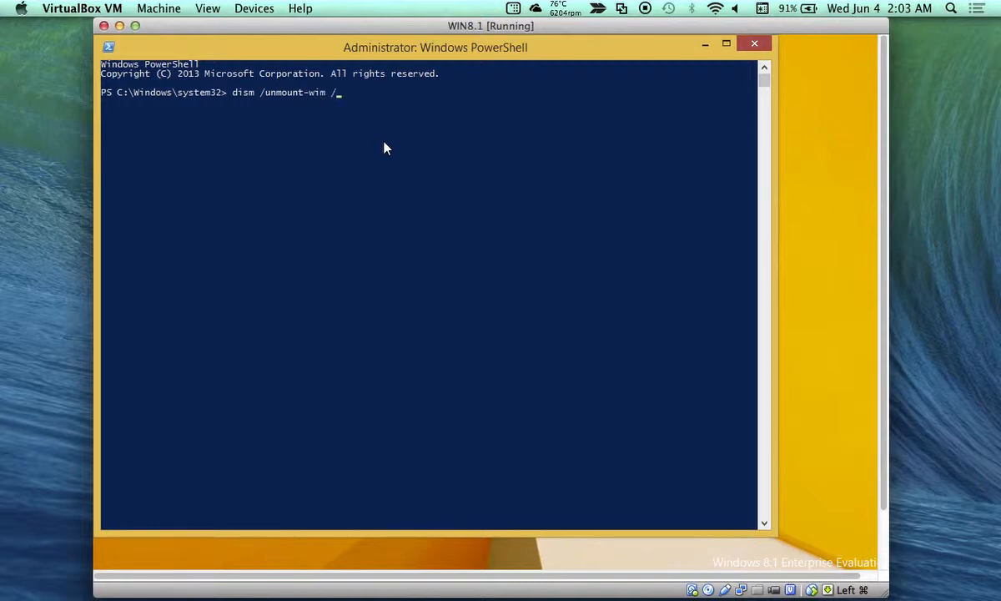
text(mountd)
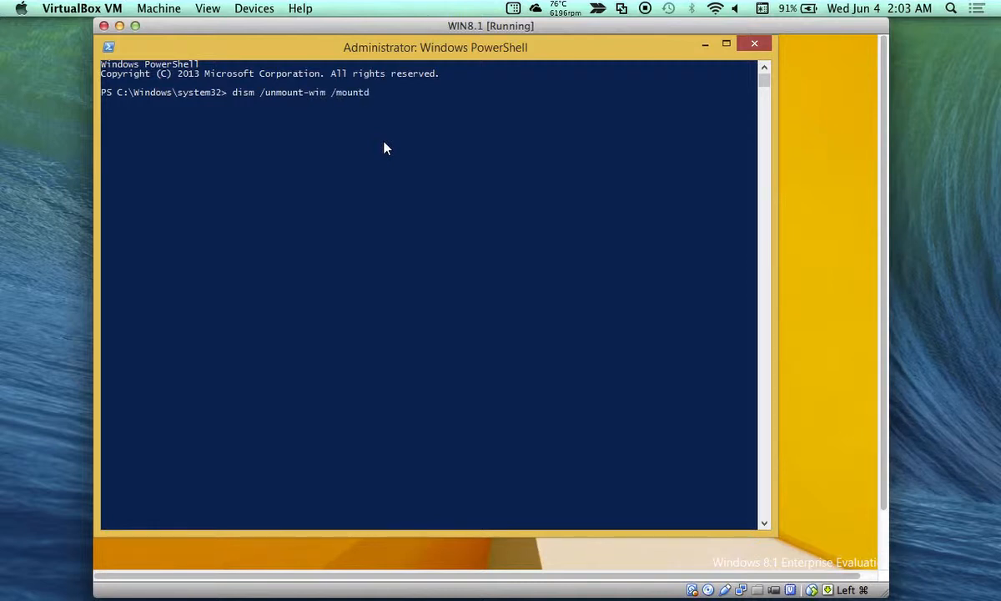
text(ir)
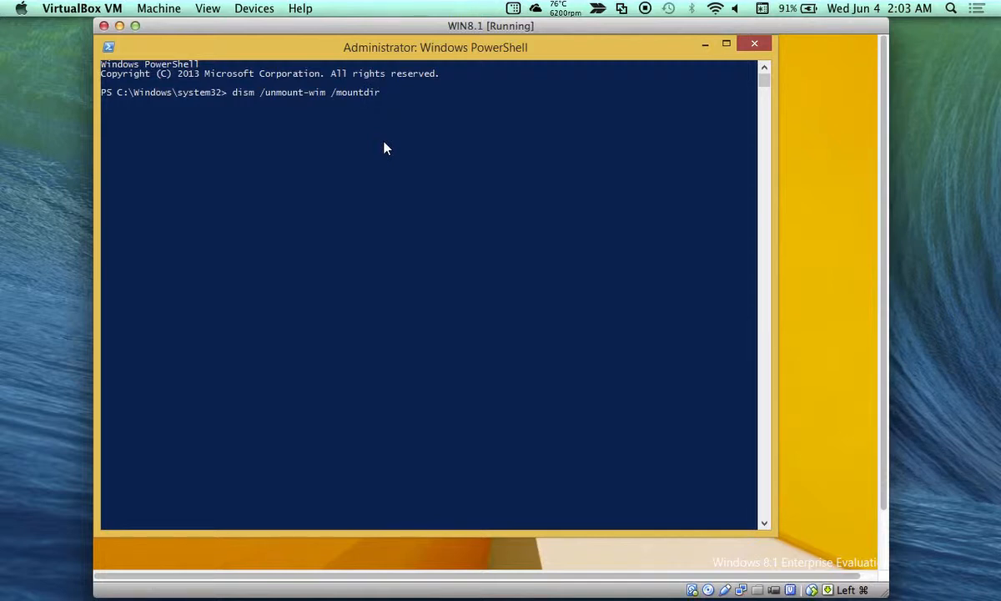
text(:c:)
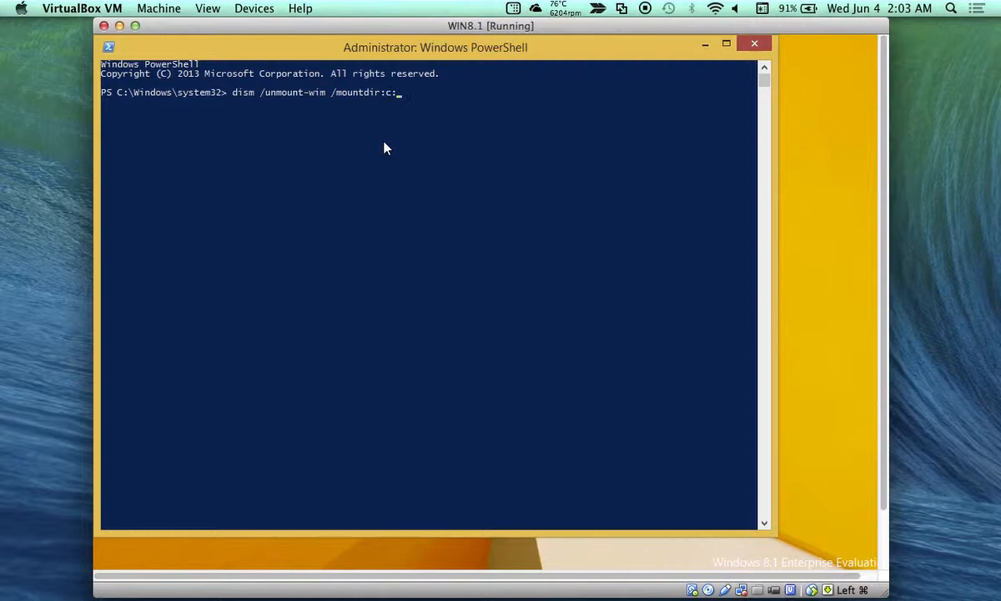
text(\)
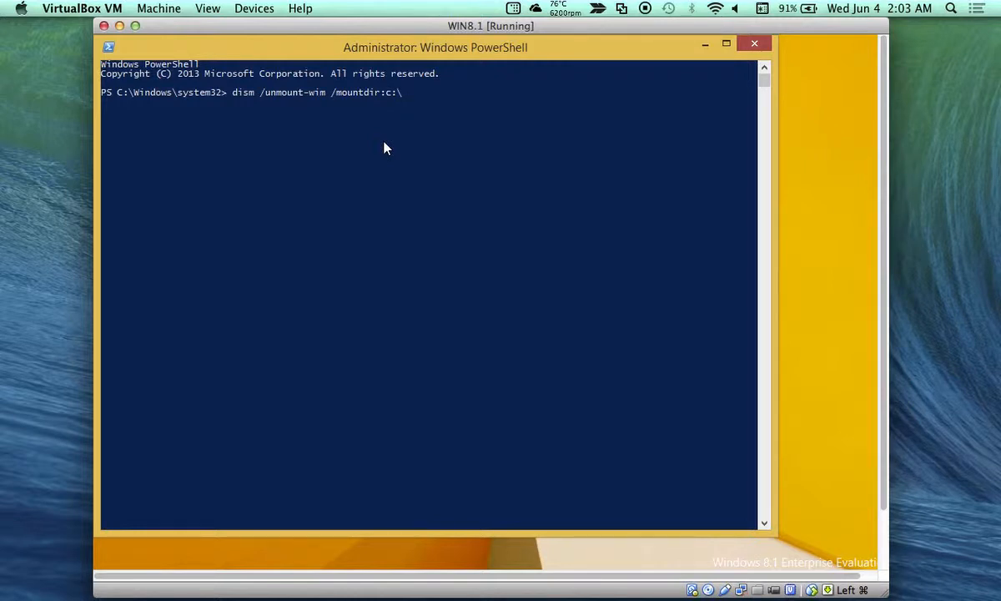
text(mount)
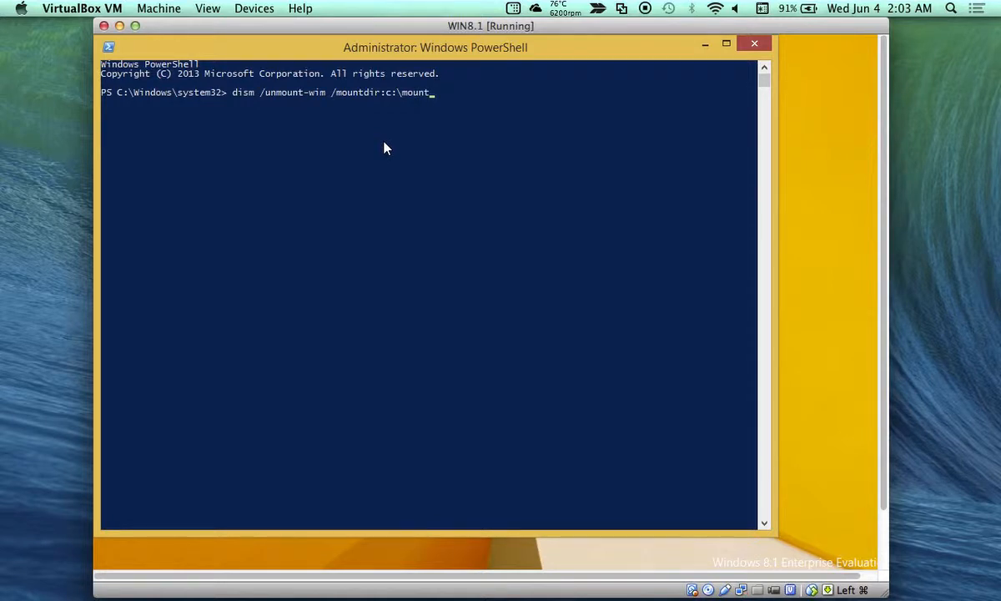
text(/)
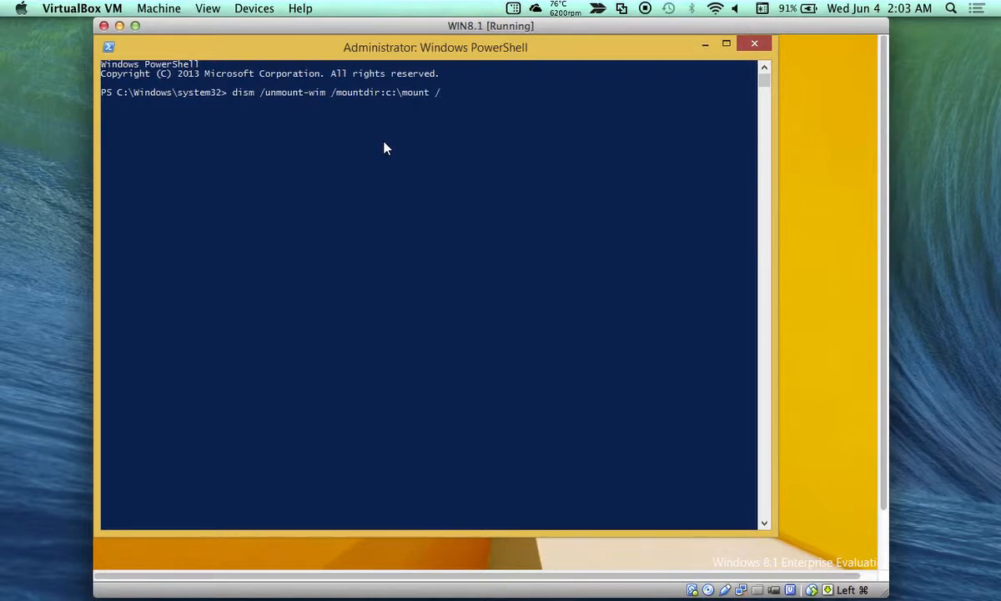
text(commit)
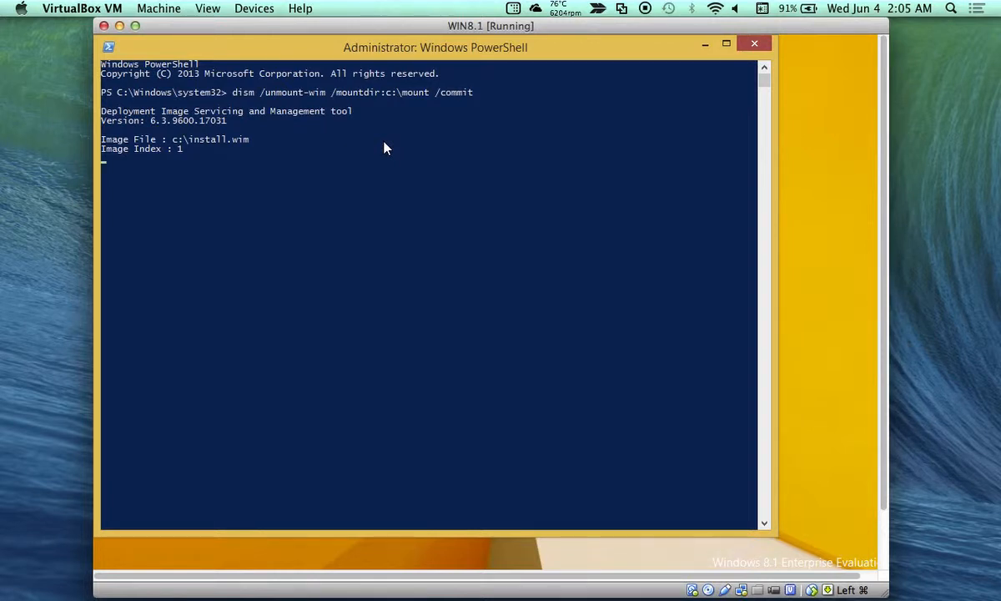
mouse_move(848, 192)
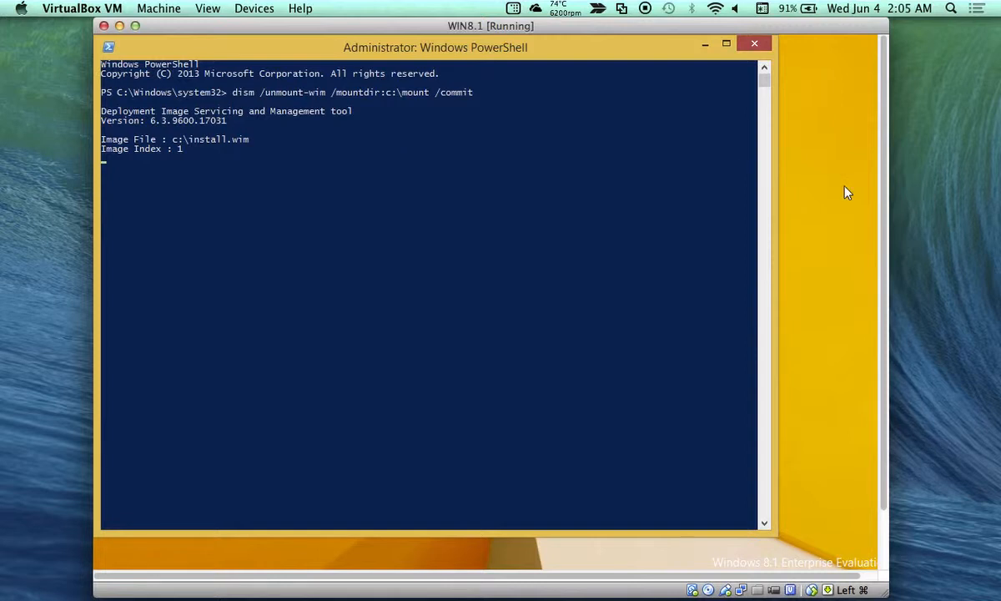
mouse_move(912, 294)
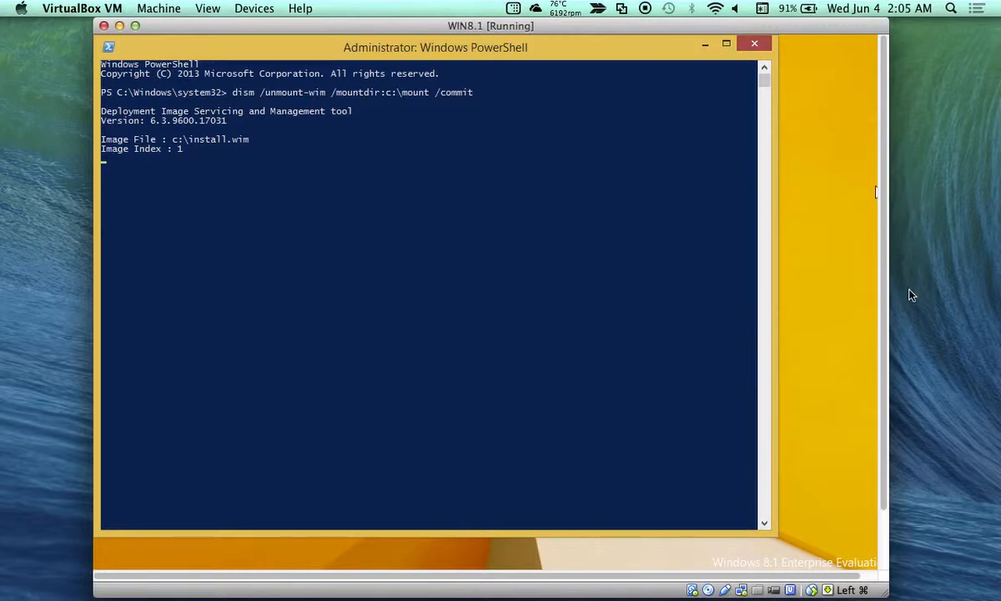
mouse_move(875, 299)
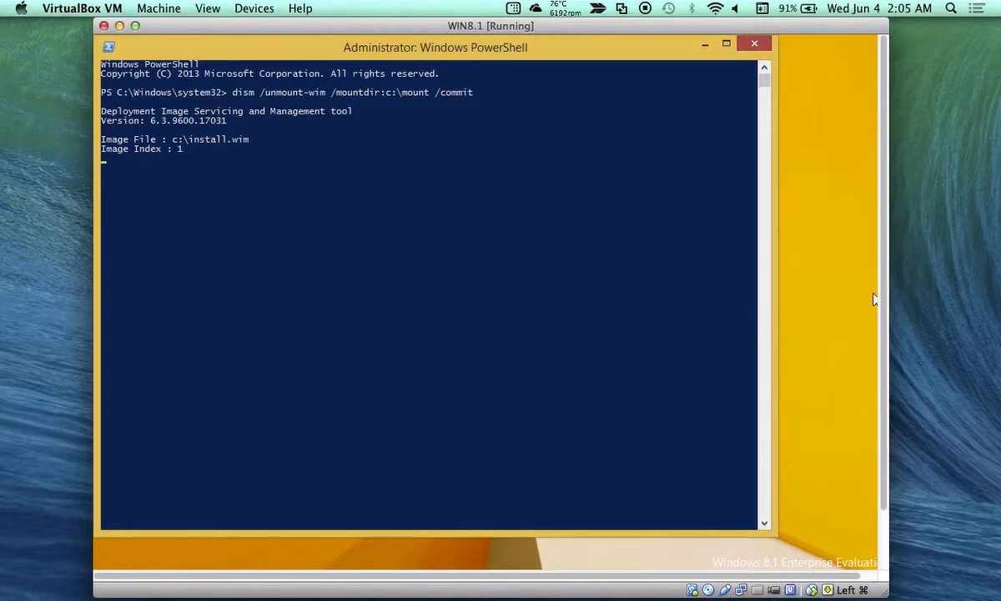
mouse_move(888, 260)
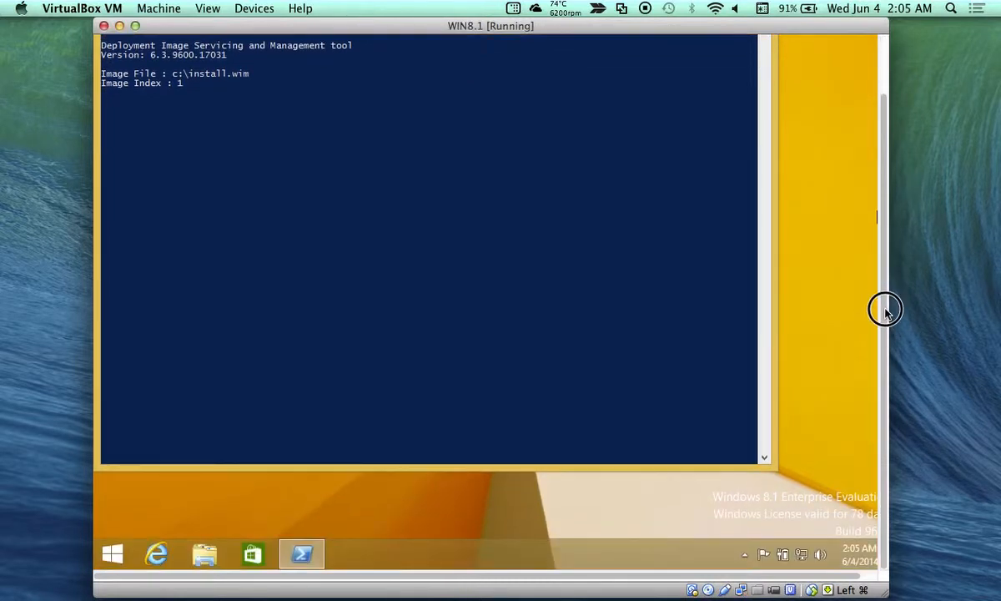
mouse_move(895, 391)
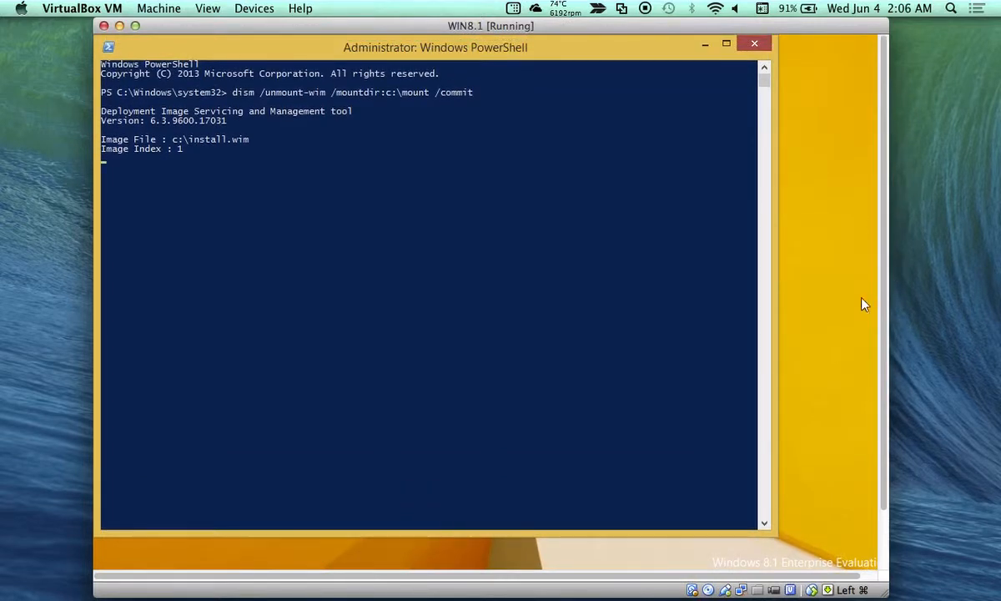
mouse_move(941, 507)
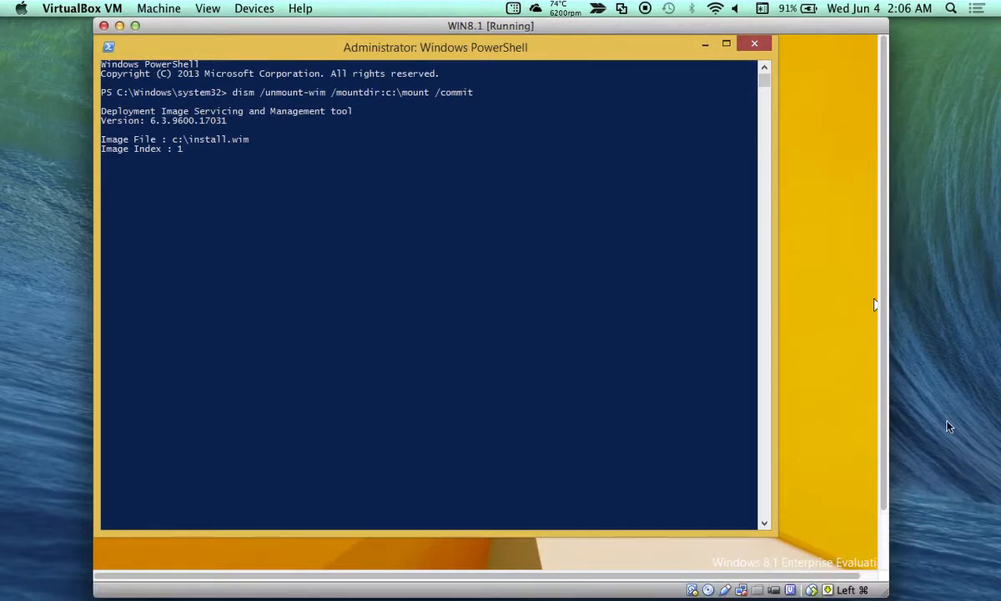
mouse_move(754, 43)
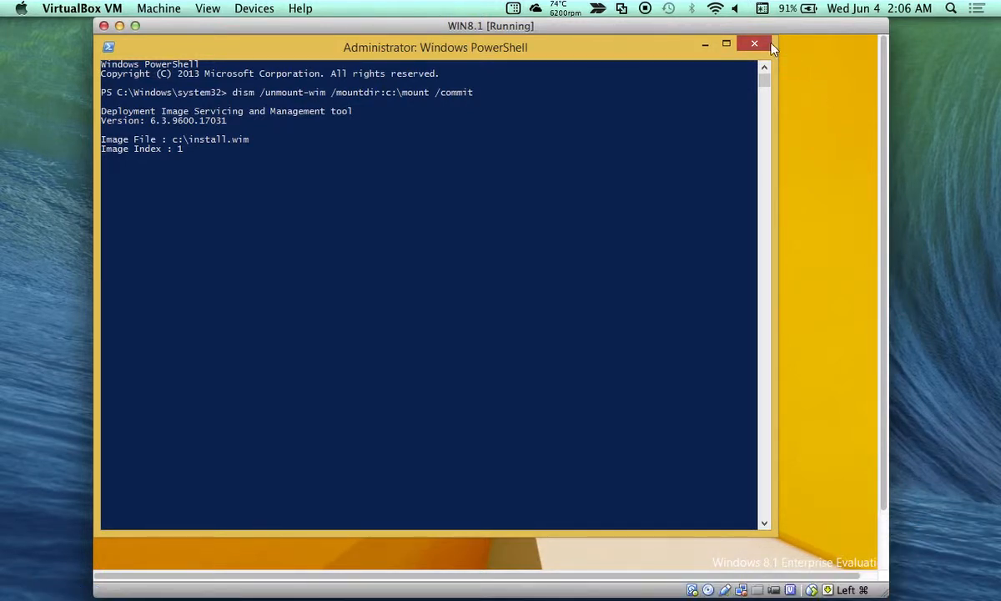
mouse_move(686, 47)
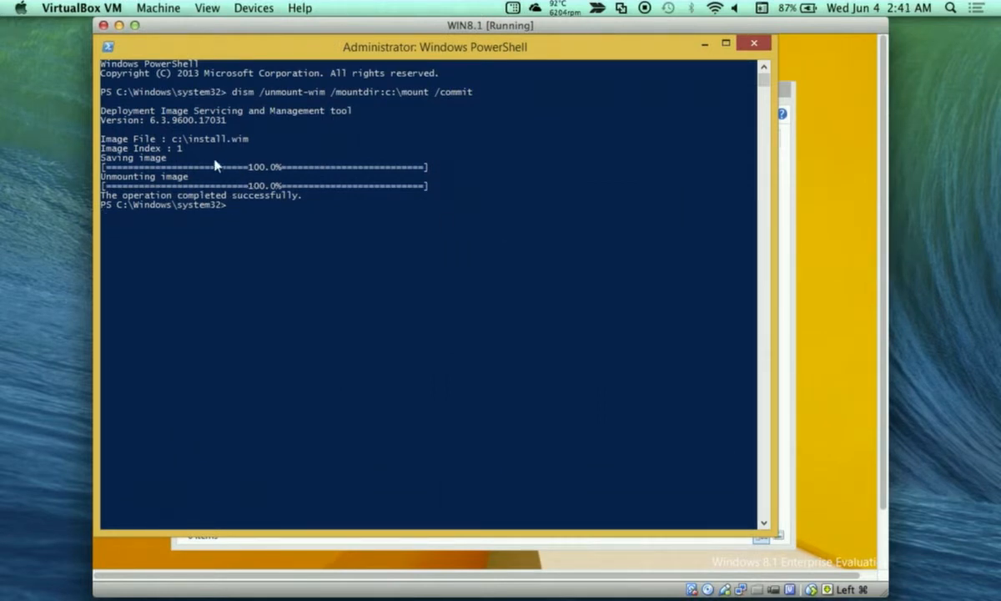
mouse_move(165, 177)
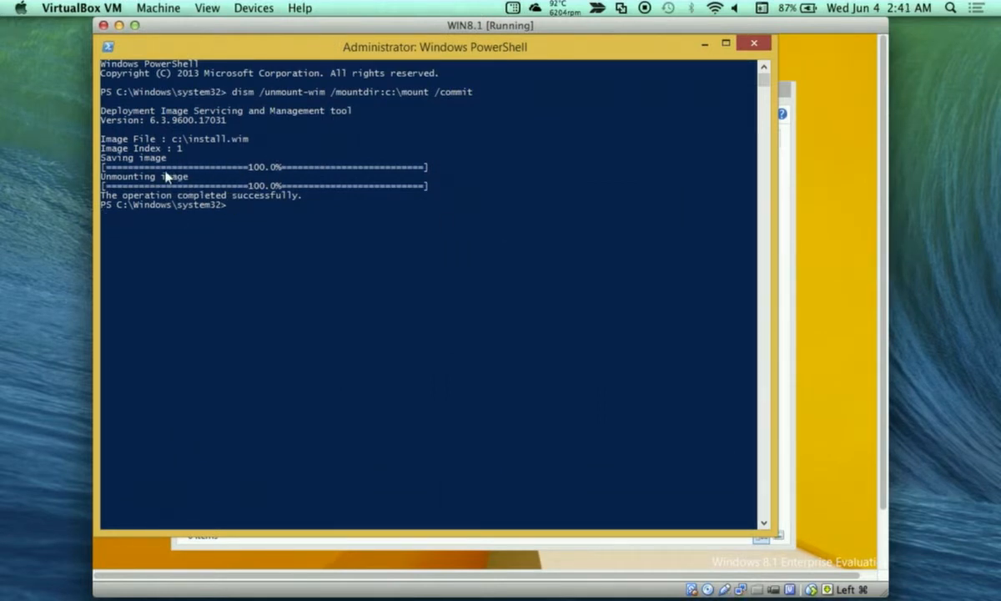
mouse_move(160, 184)
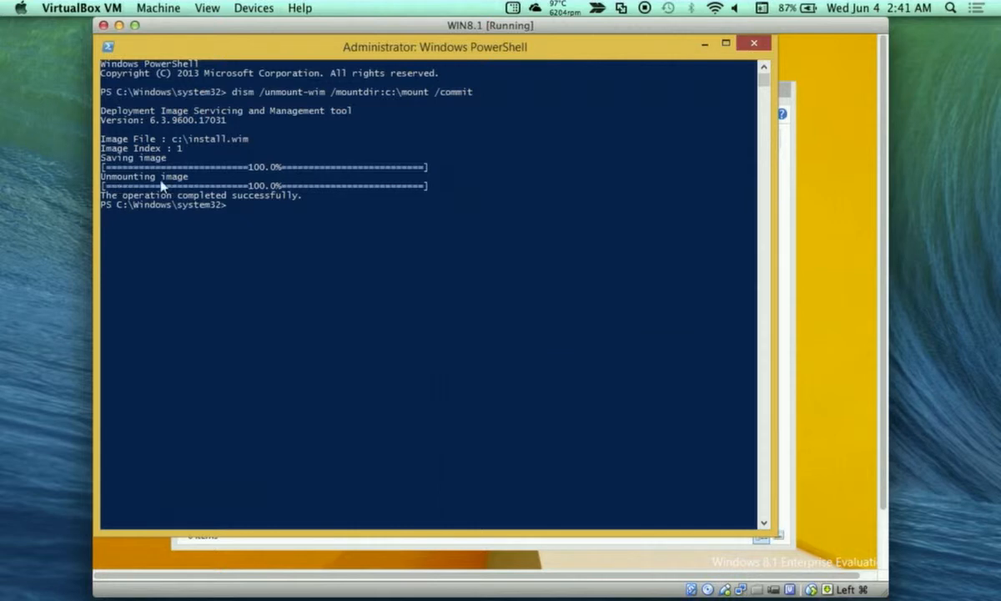
mouse_move(297, 194)
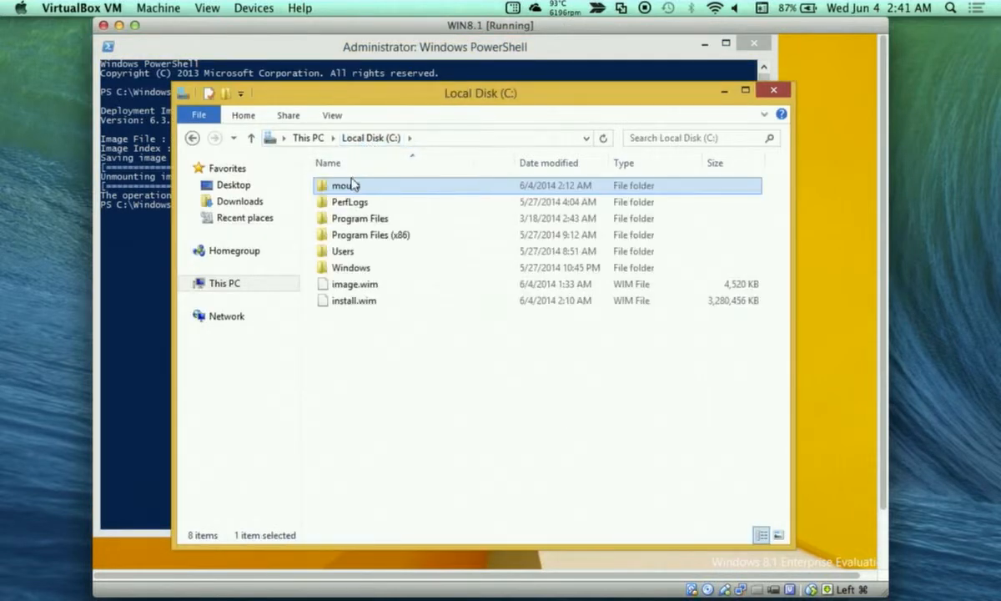
Check that C:\mount is empty and install.wim on drive C is 3.12 GB
double_click(343, 186)
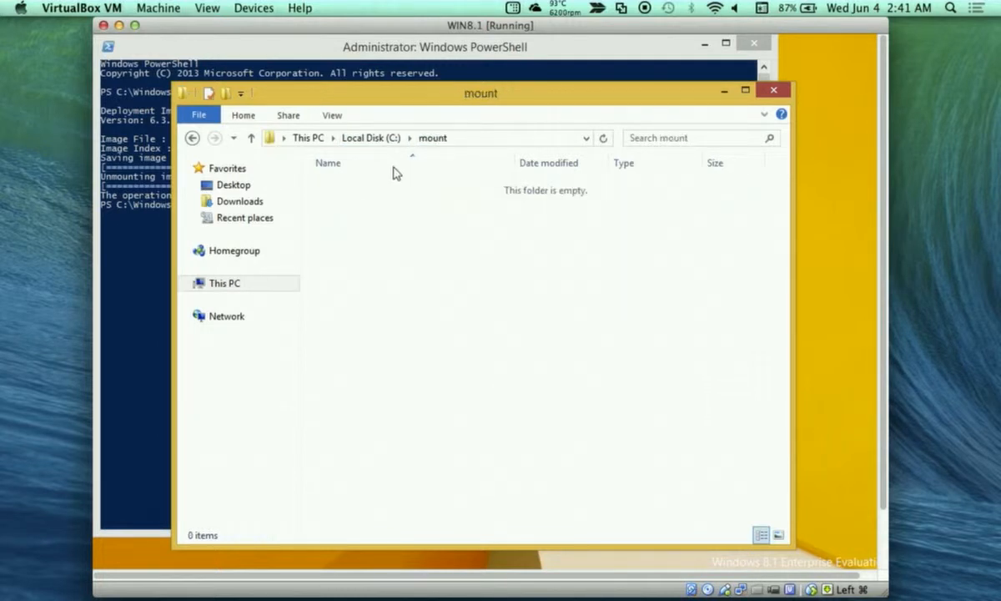
mouse_move(370, 281)
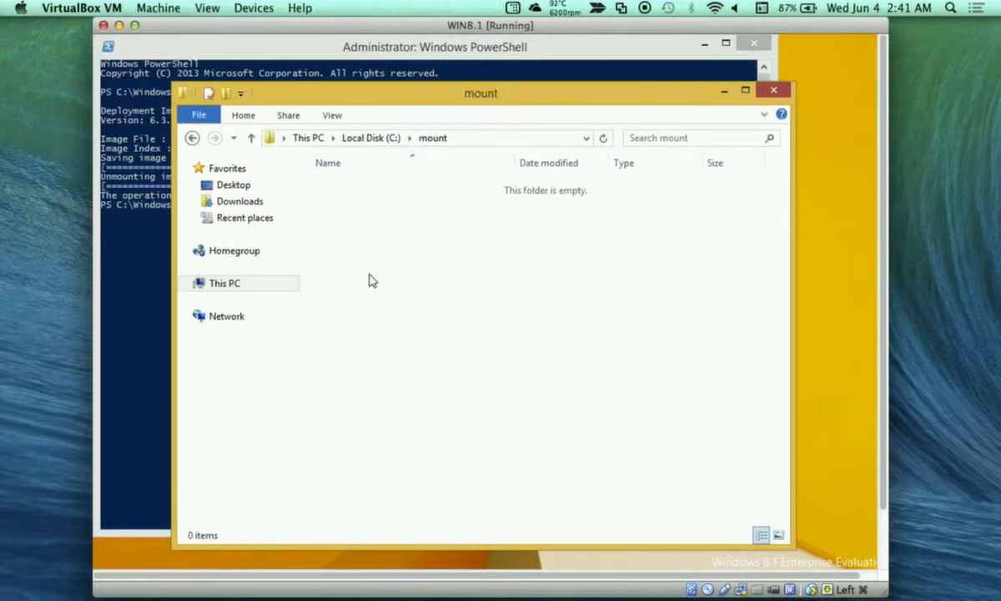
click(370, 137)
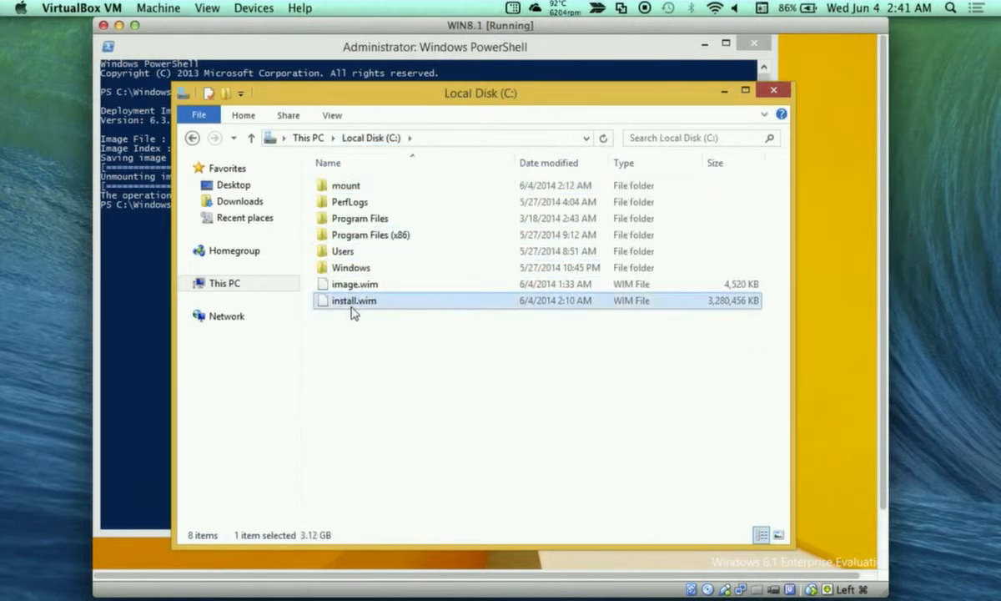
mouse_move(354, 301)
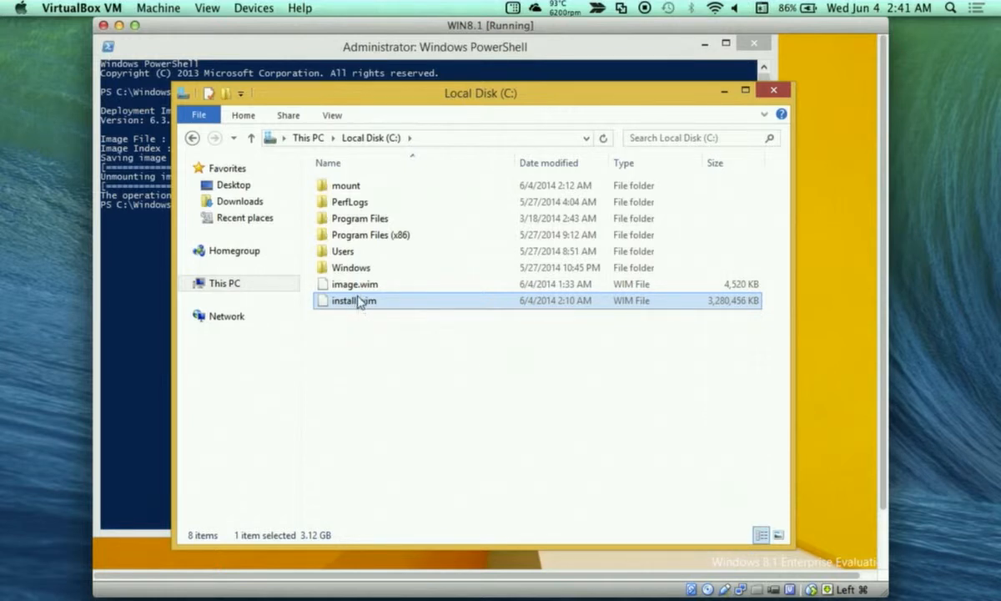
mouse_move(347, 300)
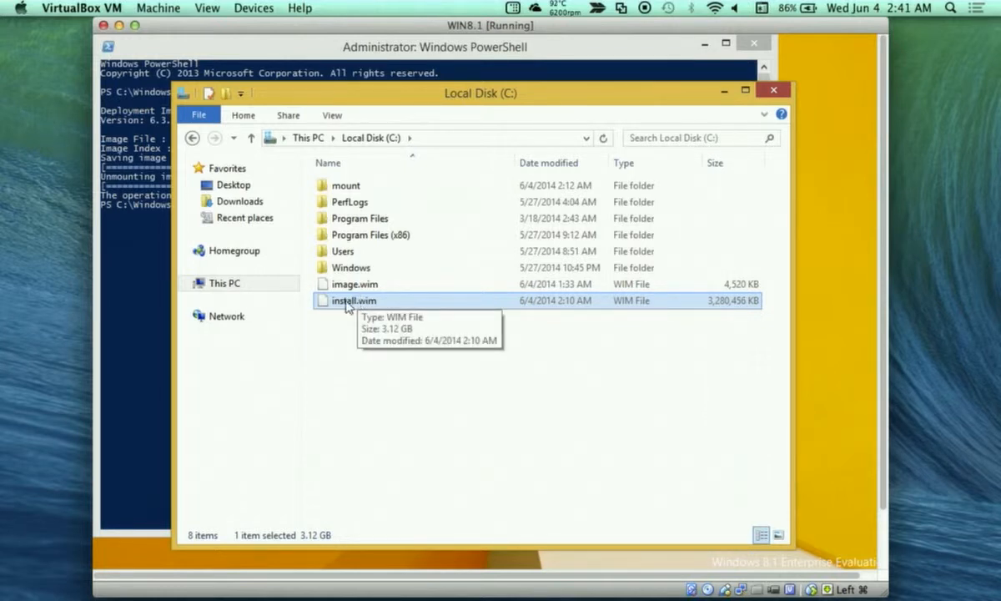
click(347, 186)
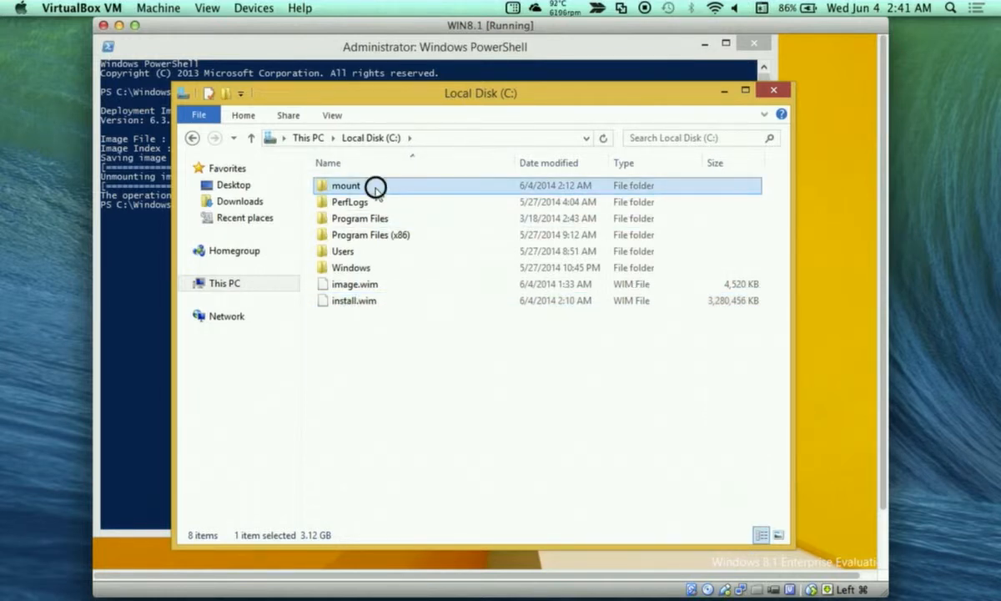
double_click(346, 185)
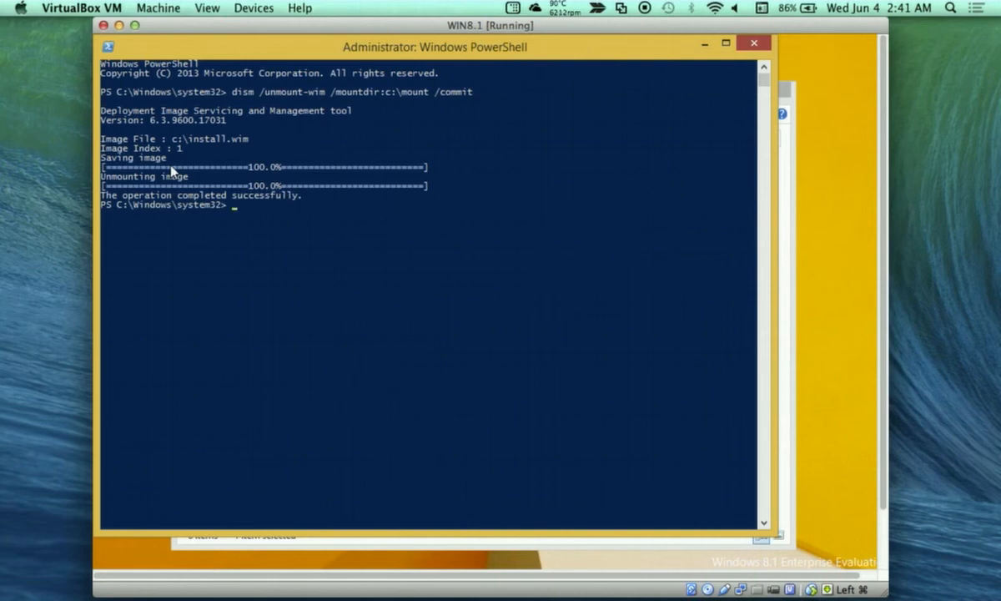
mouse_move(458, 254)
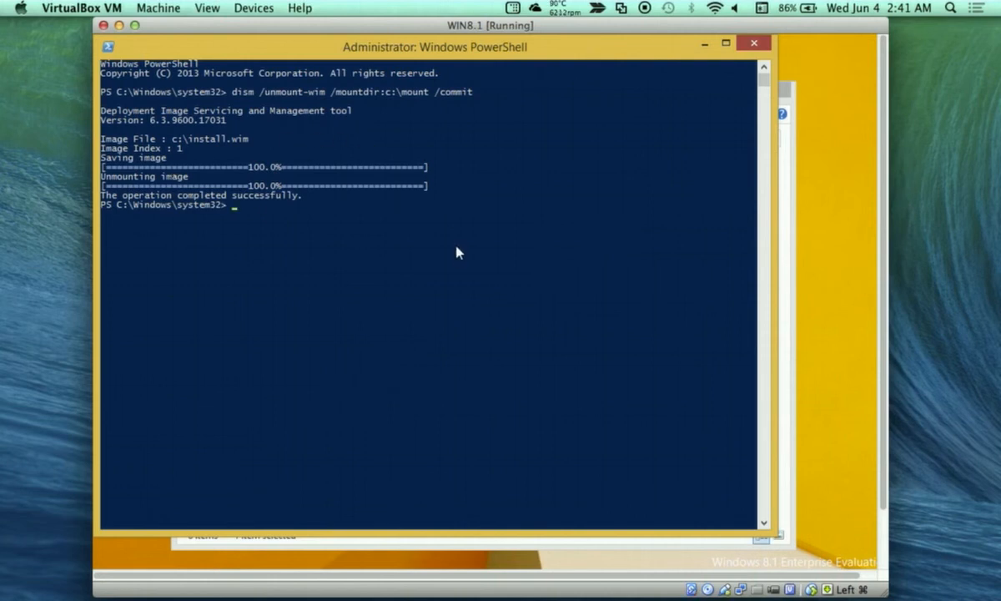
mouse_move(607, 60)
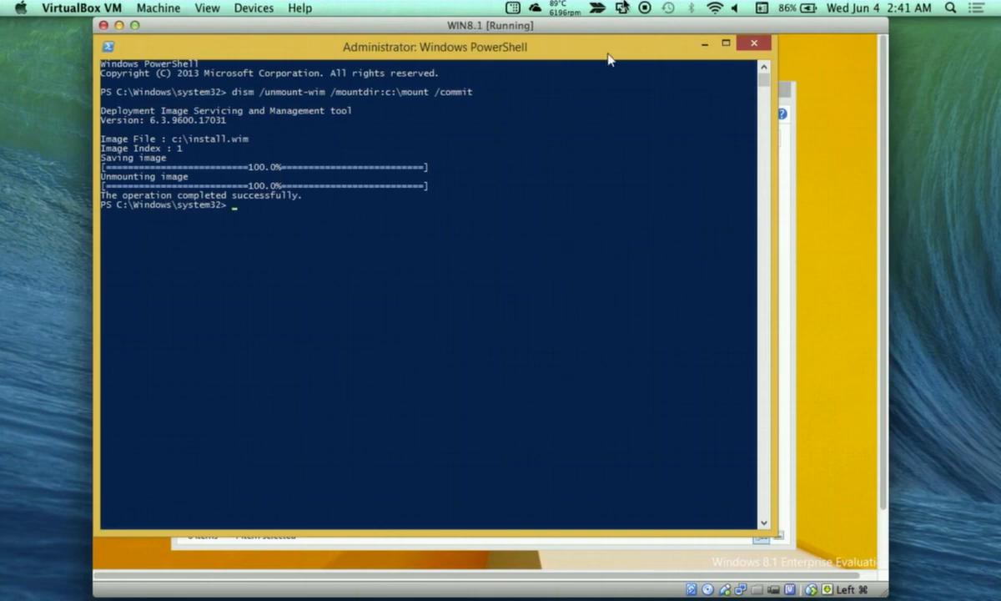